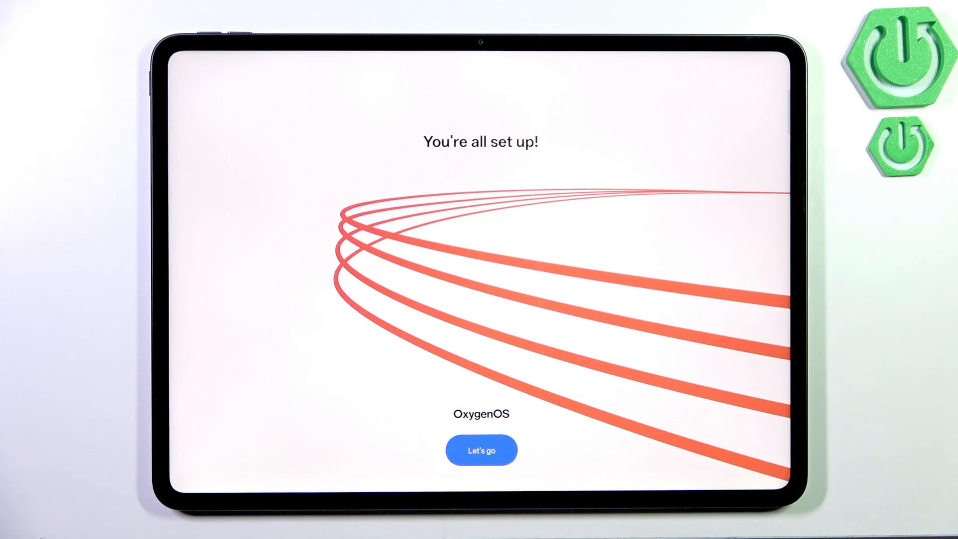
Finish setup with Let's go and land on the home screen.
click(480, 450)
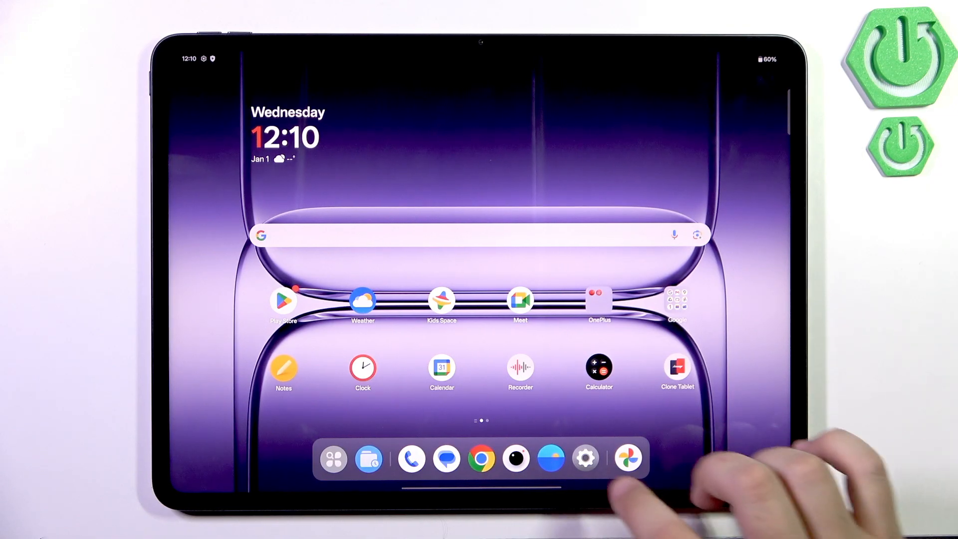
Join the S29_Zagondorze Wi-Fi network from Settings.
click(585, 458)
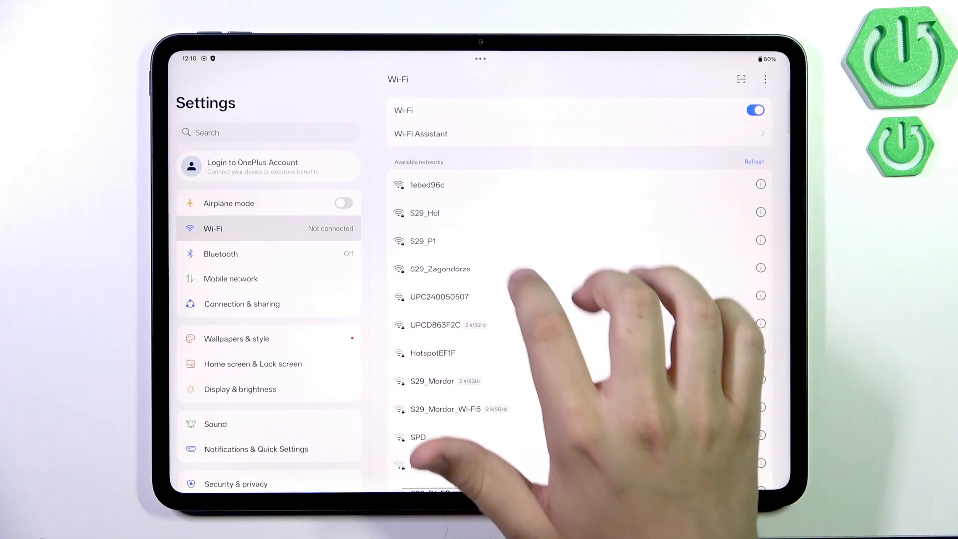
click(442, 268)
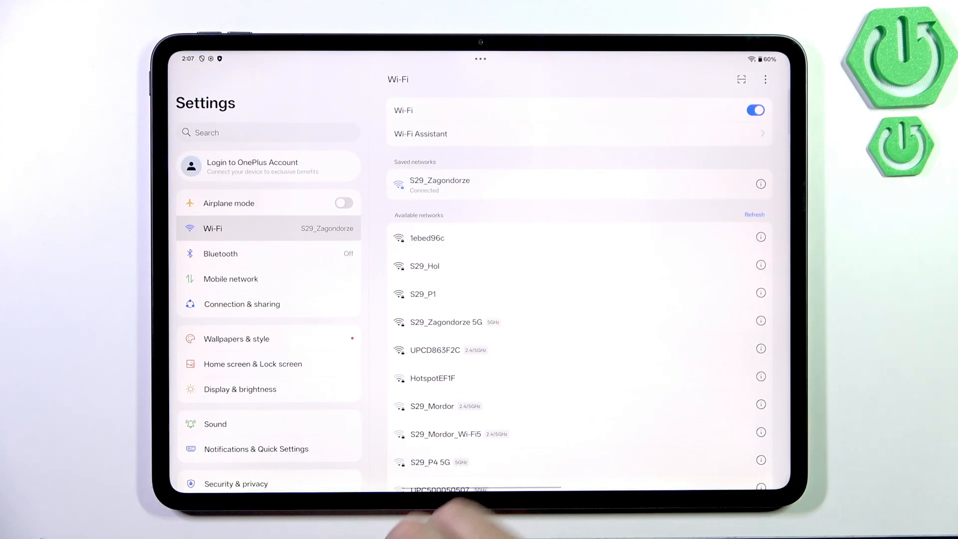
Download and install the available OxygenOS 15 update via System & update > Software update.
scroll(down, 3)
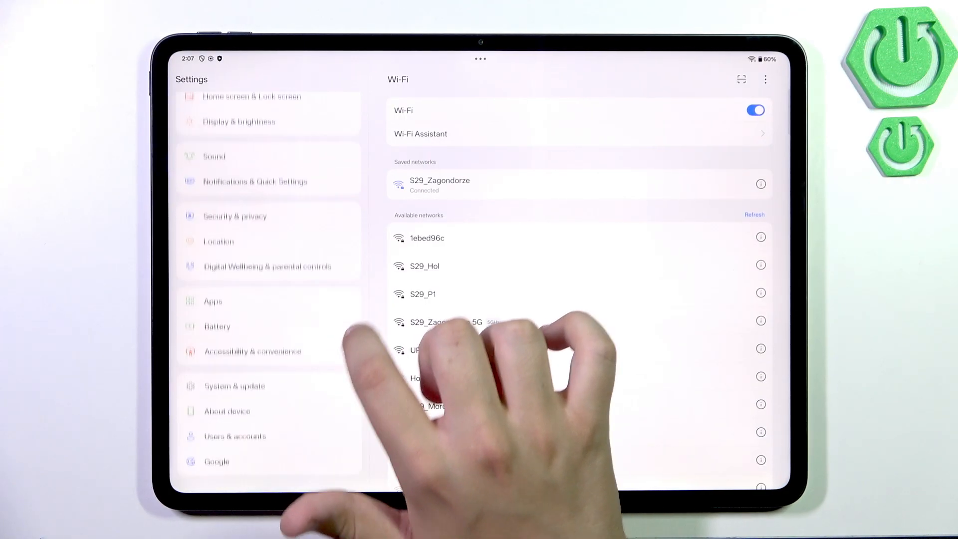
click(233, 382)
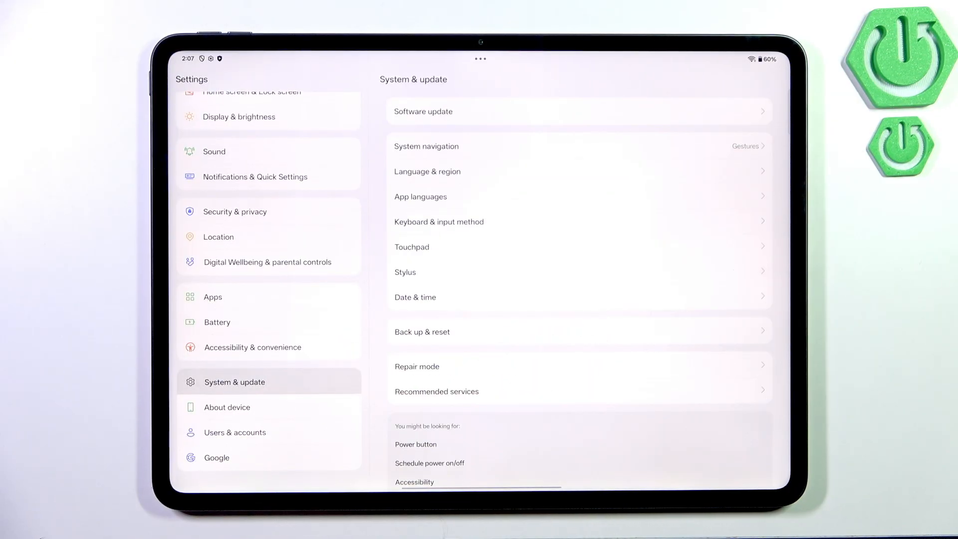
click(577, 111)
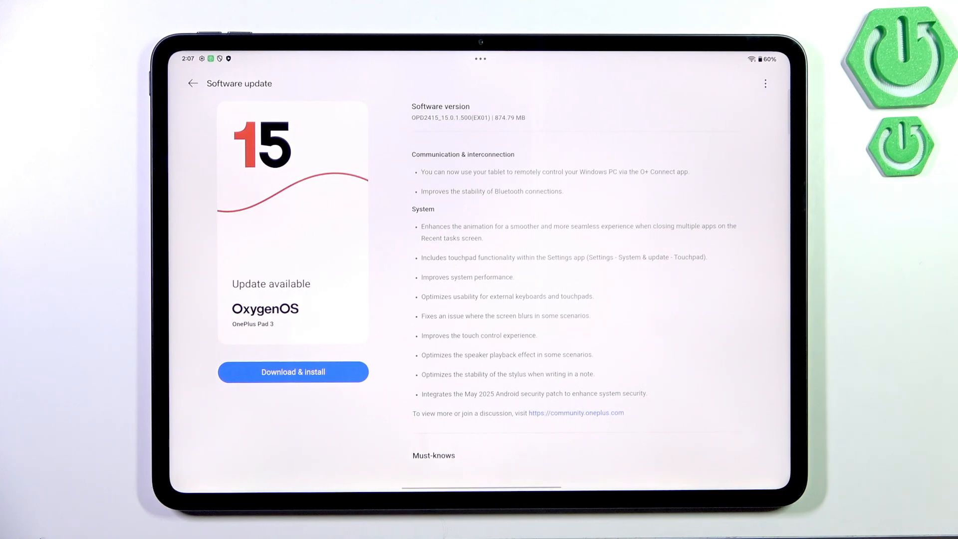
click(293, 371)
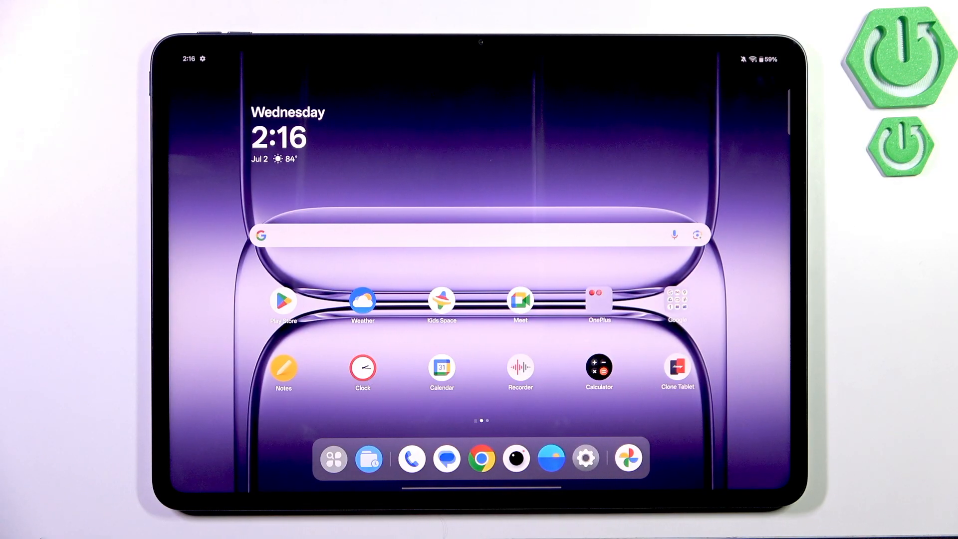
Sign in to Play Store with the Gmail address and password.
click(283, 300)
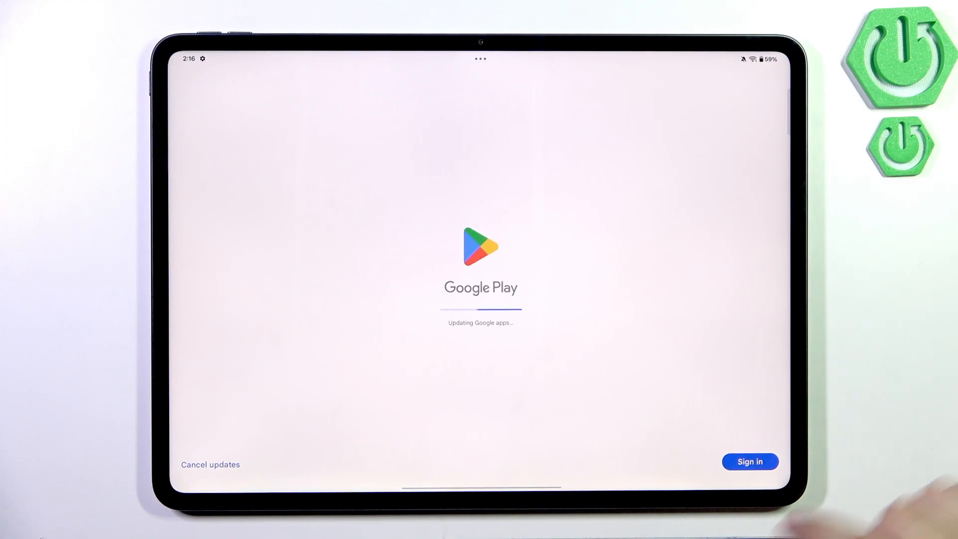
click(749, 461)
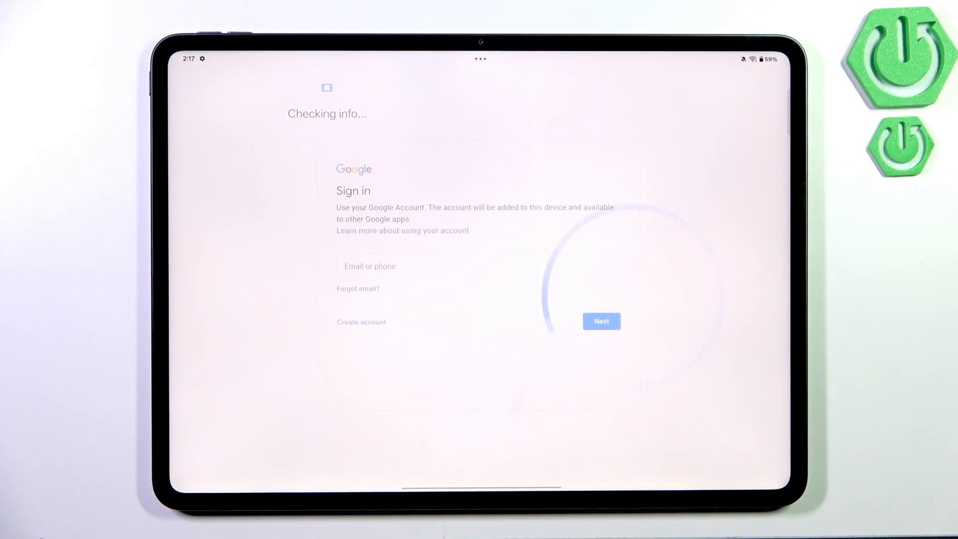
click(478, 266)
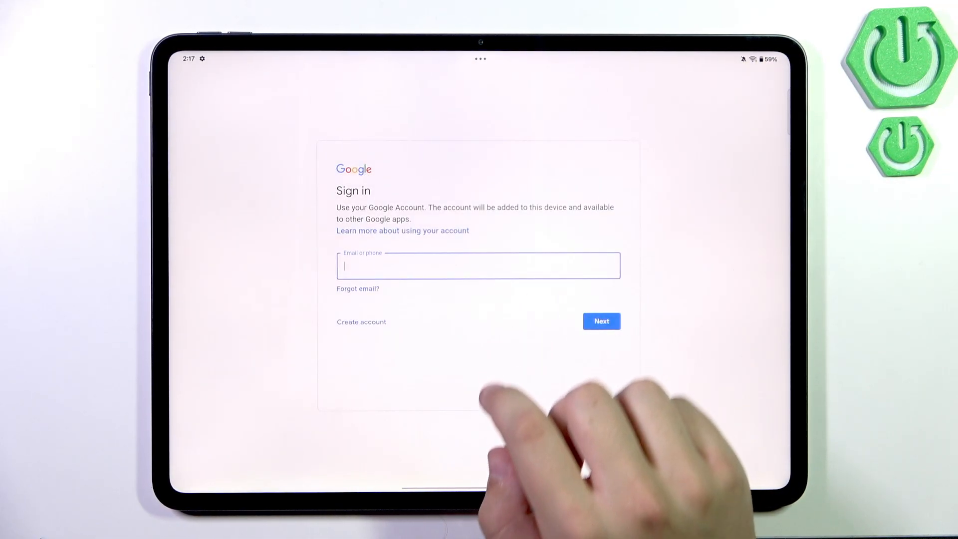
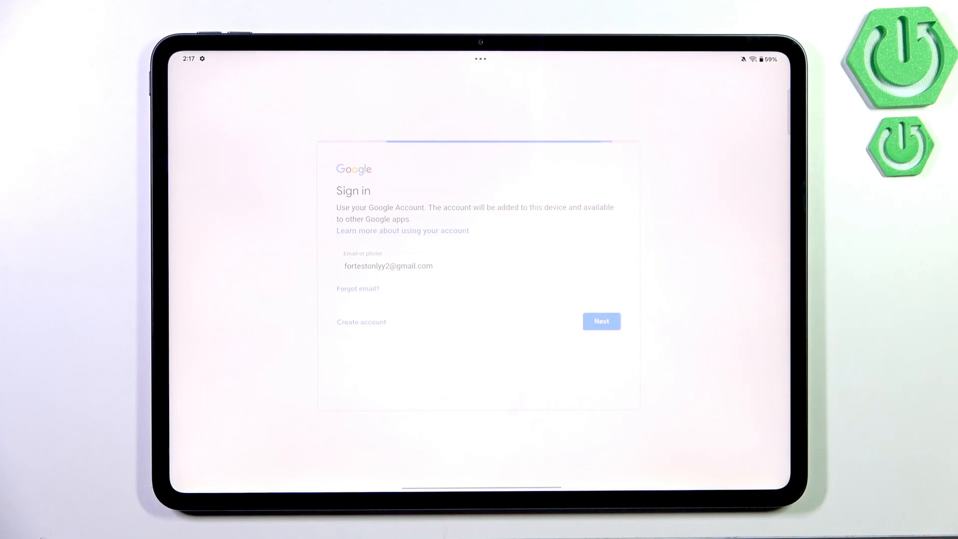
click(601, 321)
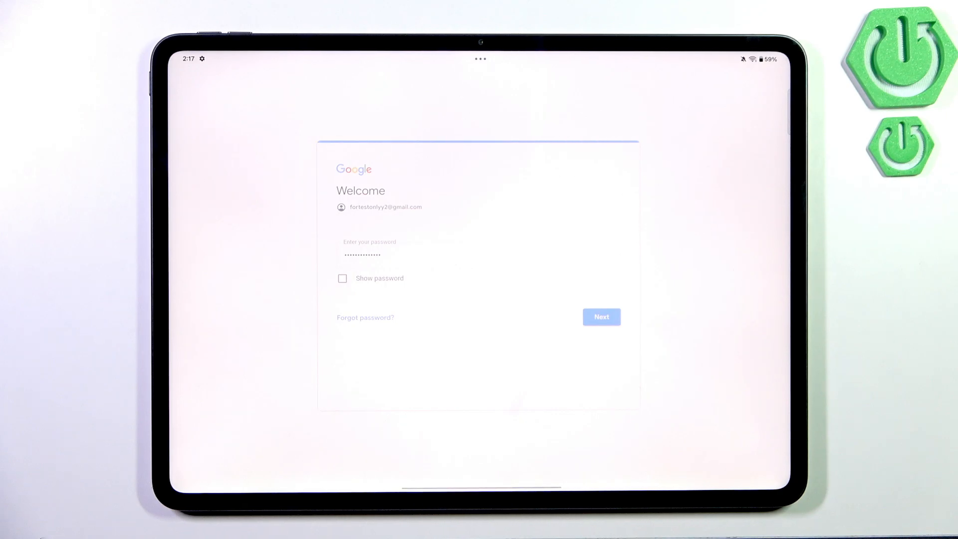
click(600, 316)
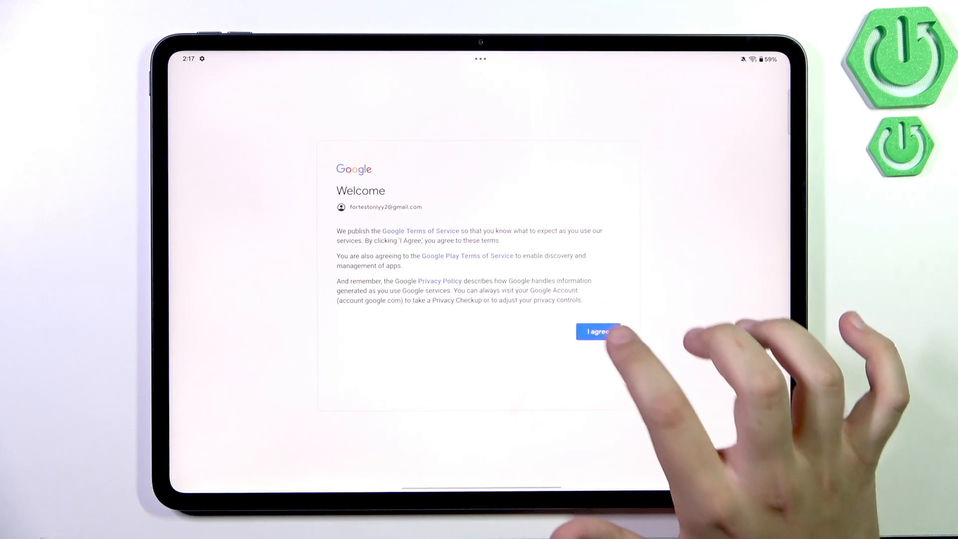
Agree to the Google terms of service and accept the Google services settings.
click(598, 331)
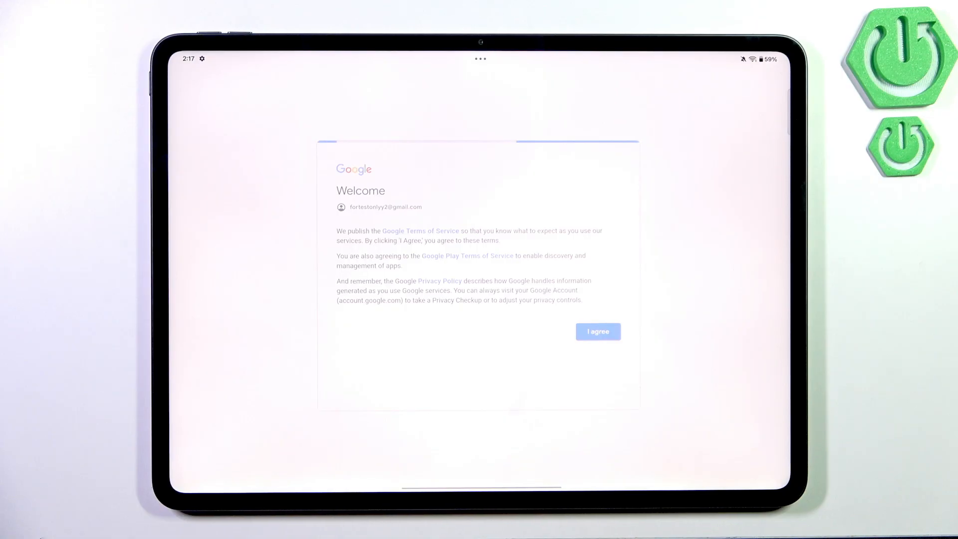
click(598, 331)
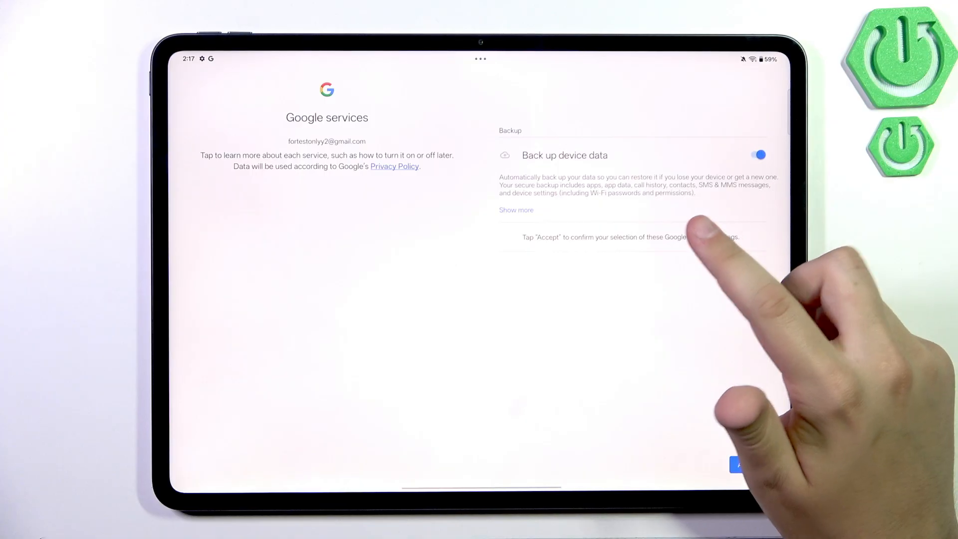
click(738, 465)
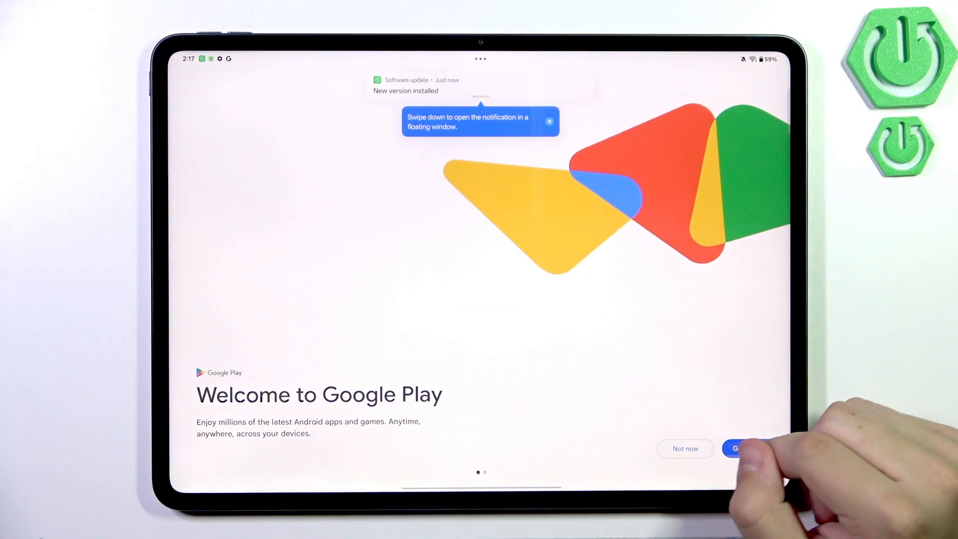
Finish the Play welcome and start updating all 31 pending apps.
click(745, 448)
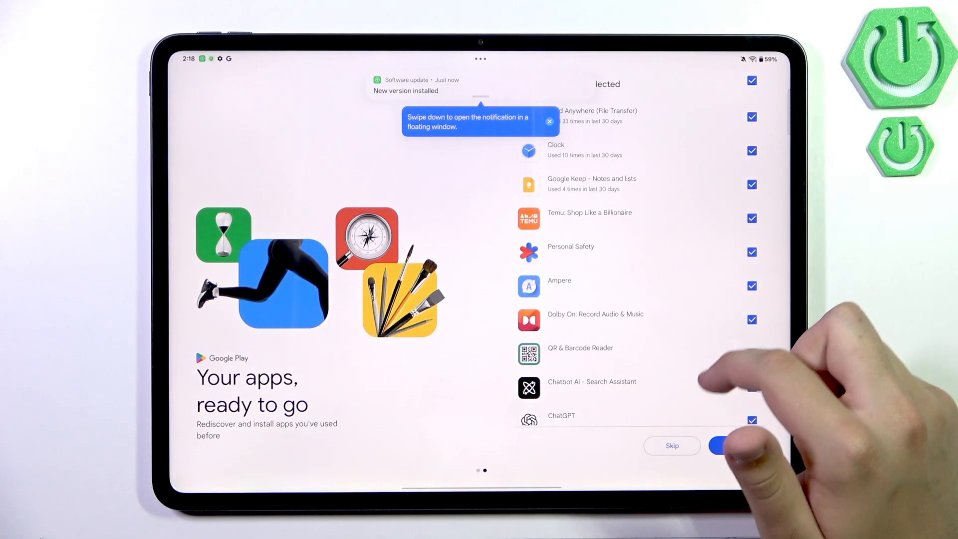
click(724, 445)
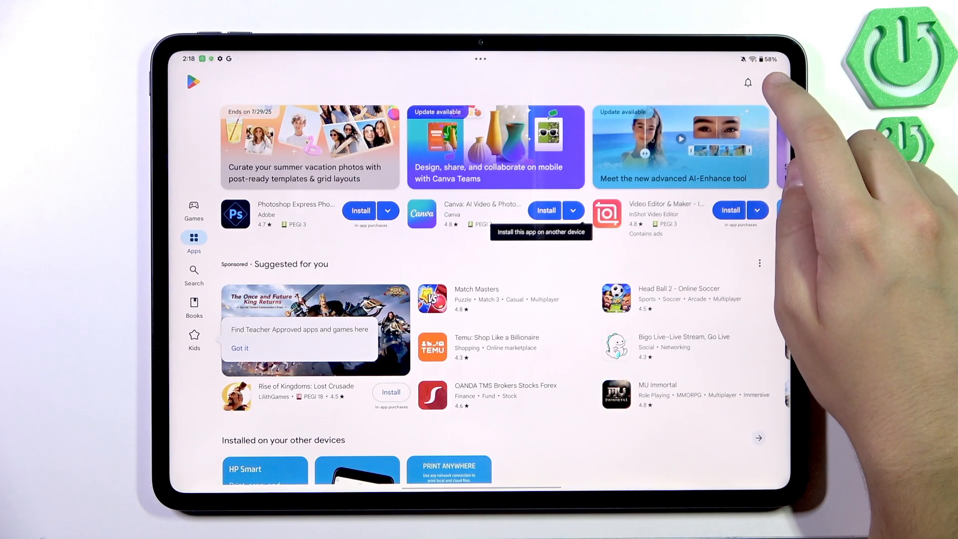
click(772, 83)
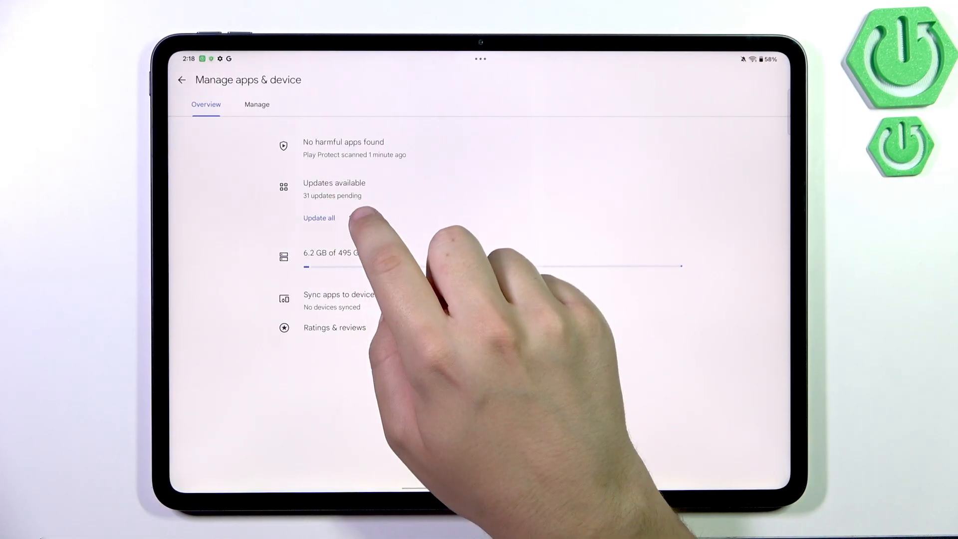
click(319, 218)
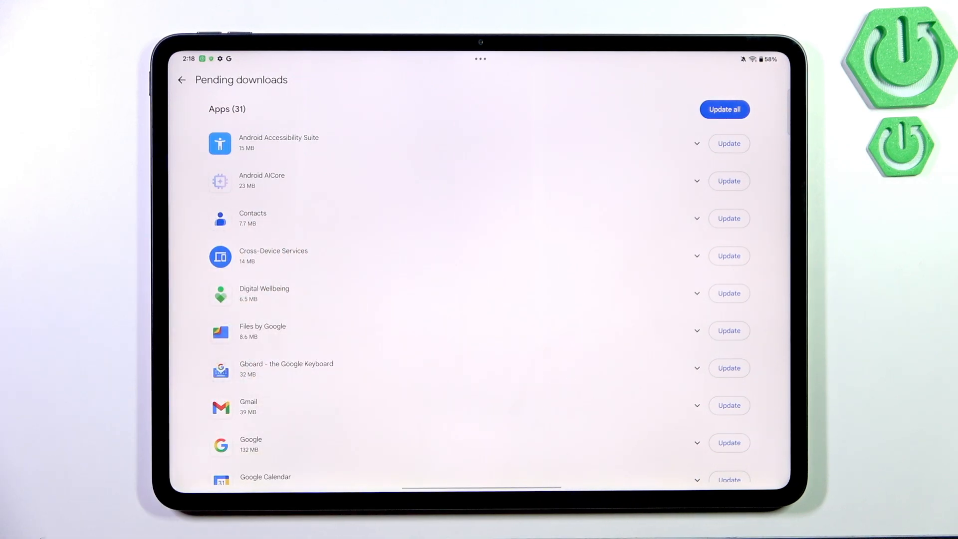
scroll(down, 3)
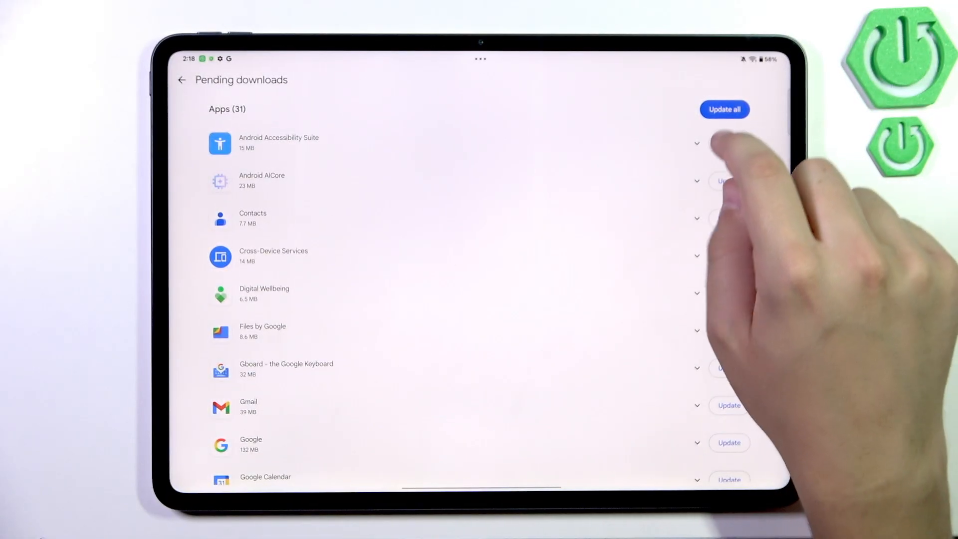
click(725, 109)
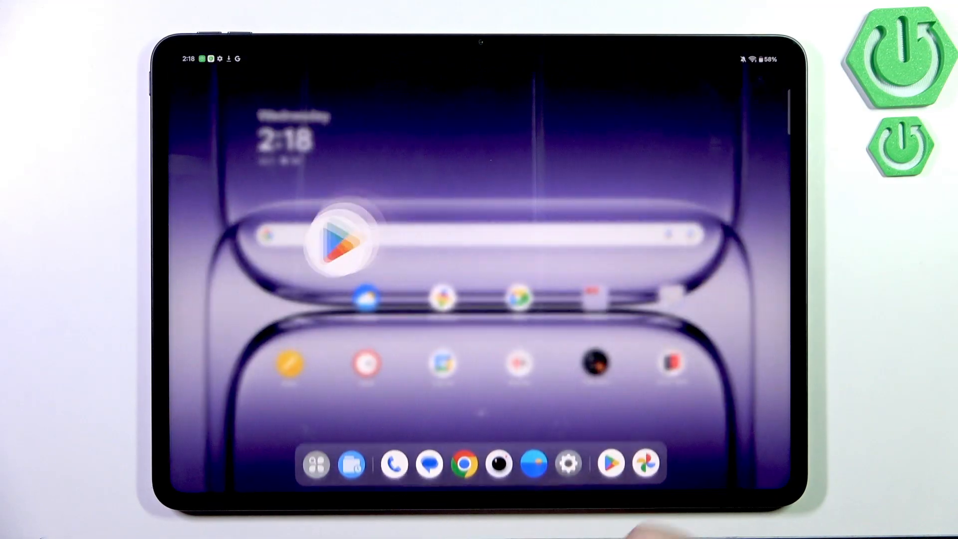
Reach the screen lock types under Security & privacy > Device unlock.
click(569, 463)
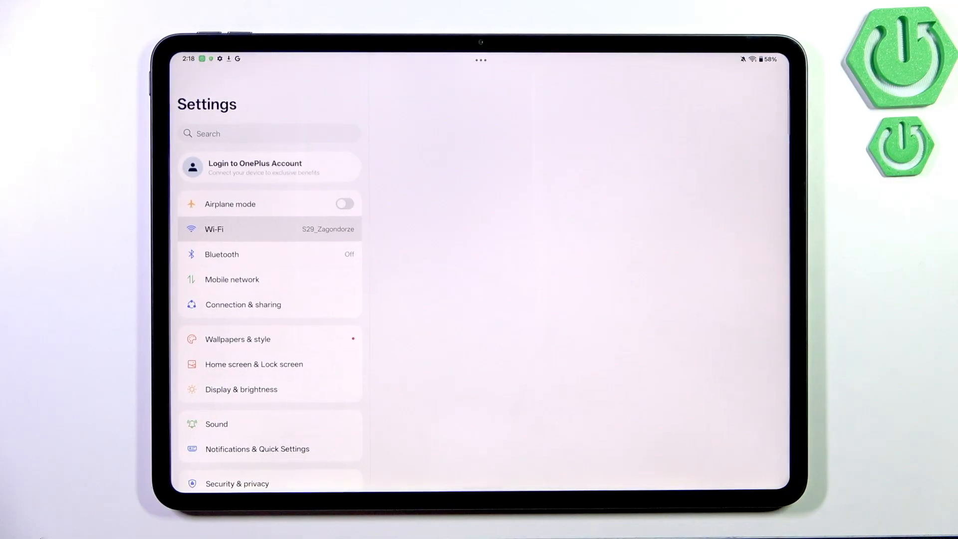
click(233, 230)
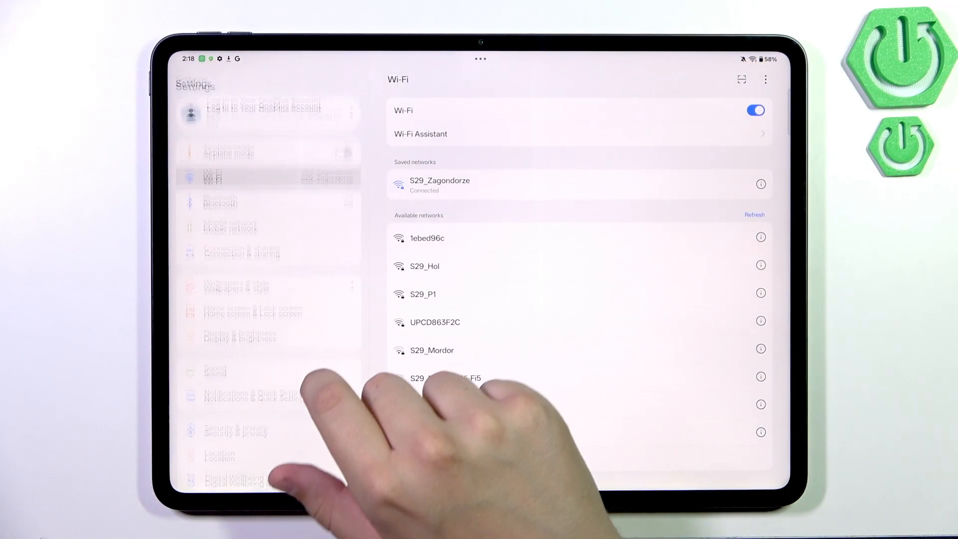
click(236, 421)
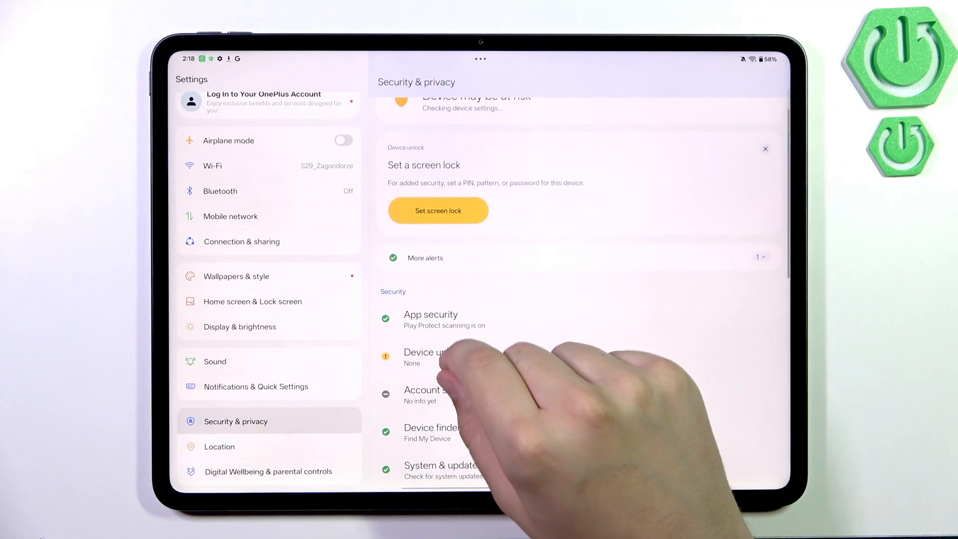
click(424, 357)
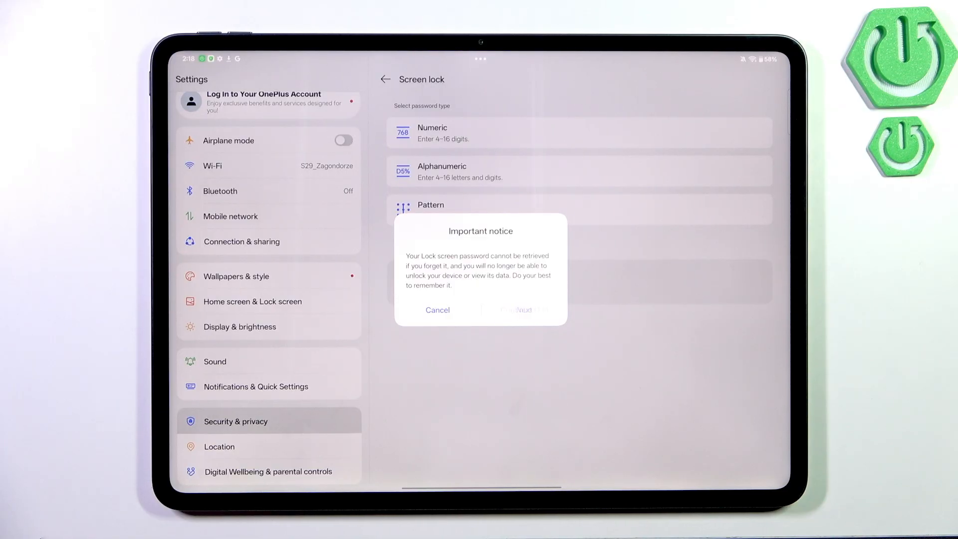
Set a numeric lock screen PIN, add face unlock, then enter home screen edit mode.
click(515, 310)
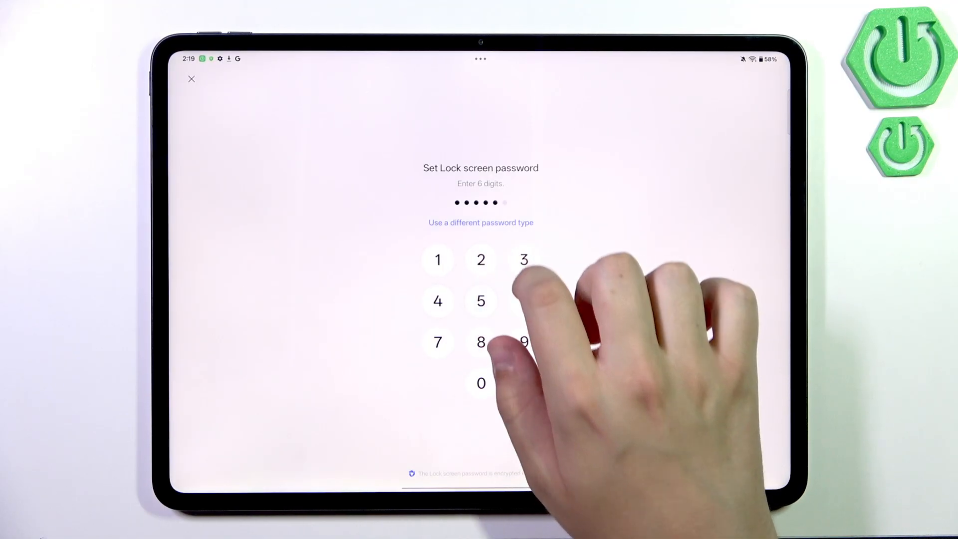
click(480, 383)
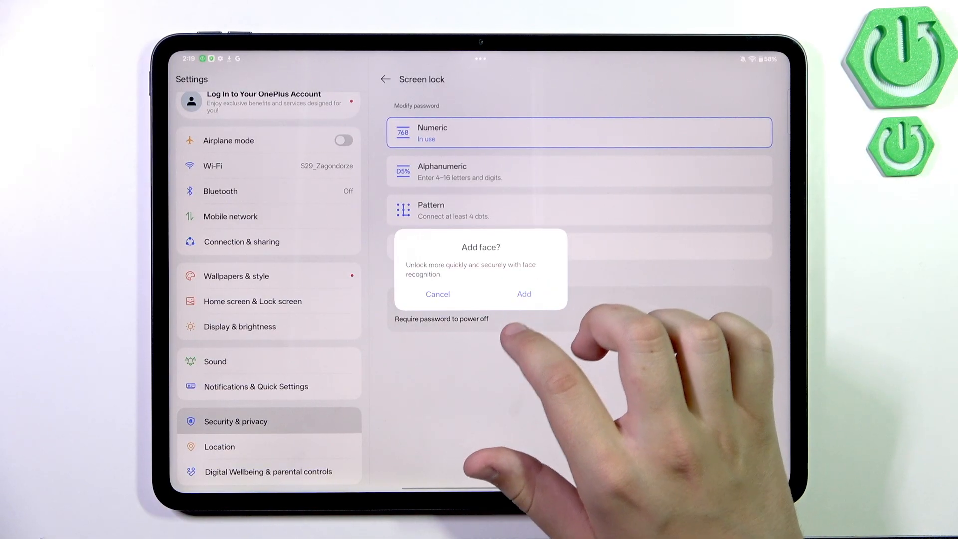
click(524, 294)
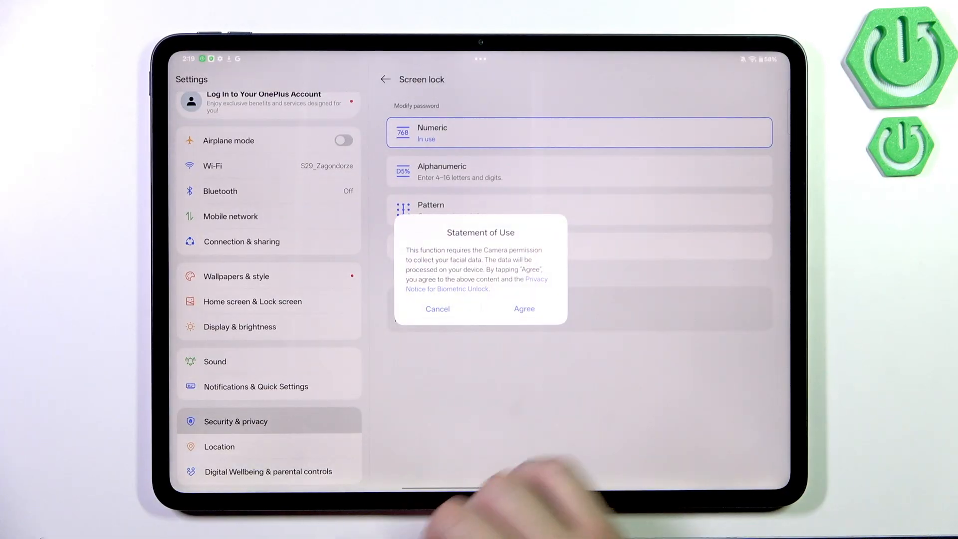
click(523, 308)
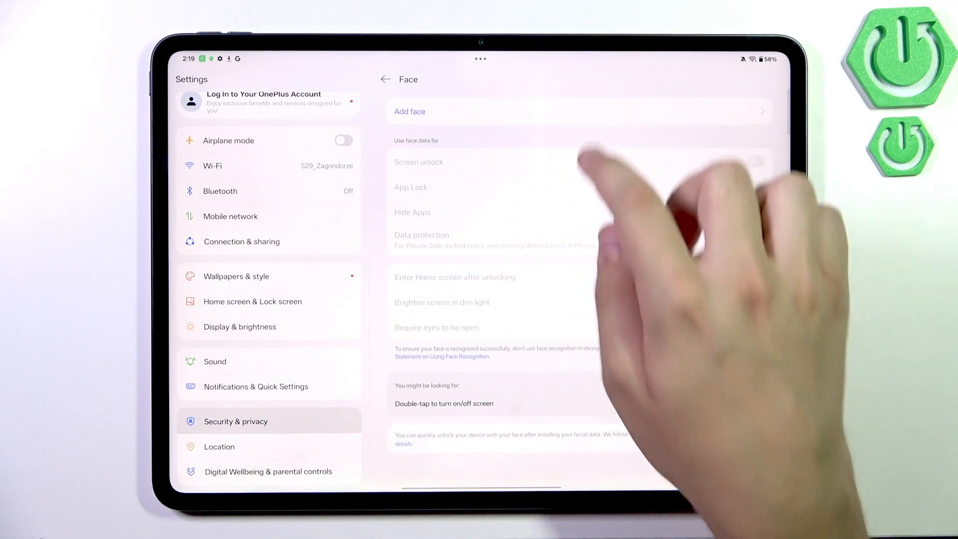
click(409, 111)
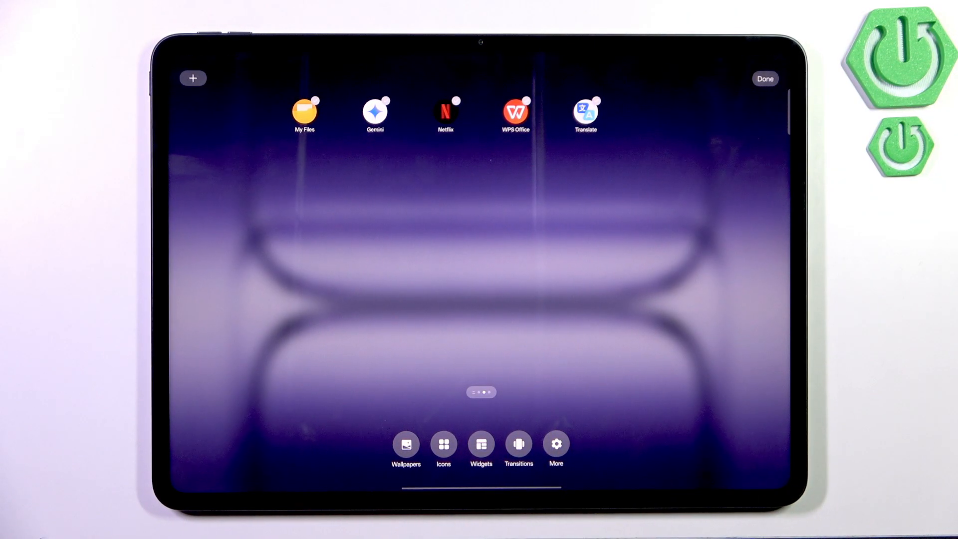
Preview the blue-grey curved wallpaper from the Sleek collection.
click(406, 444)
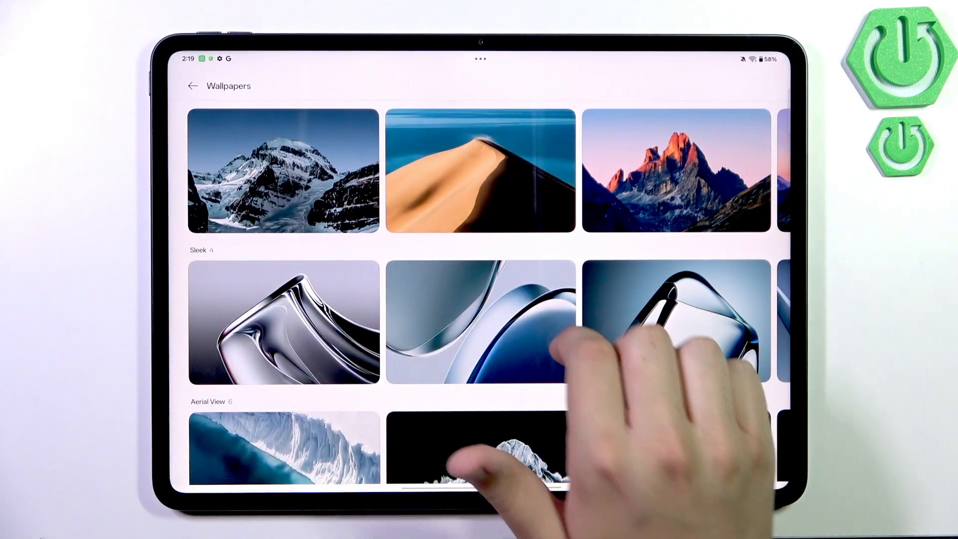
scroll(down, 3)
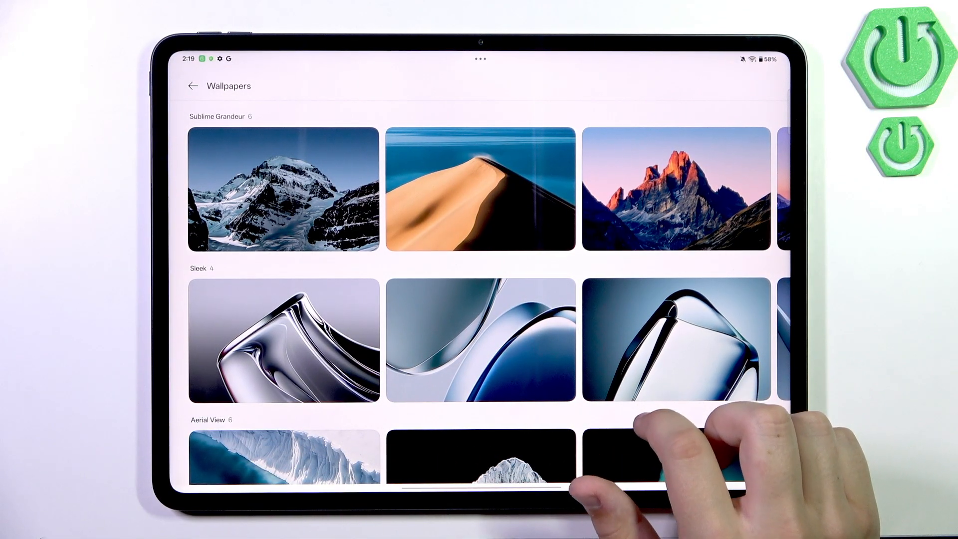
scroll(down, 3)
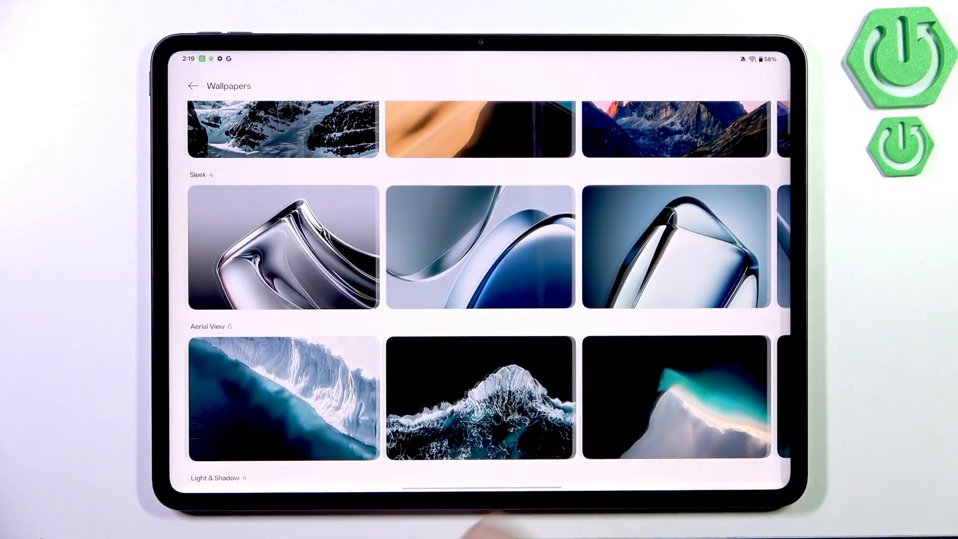
click(480, 247)
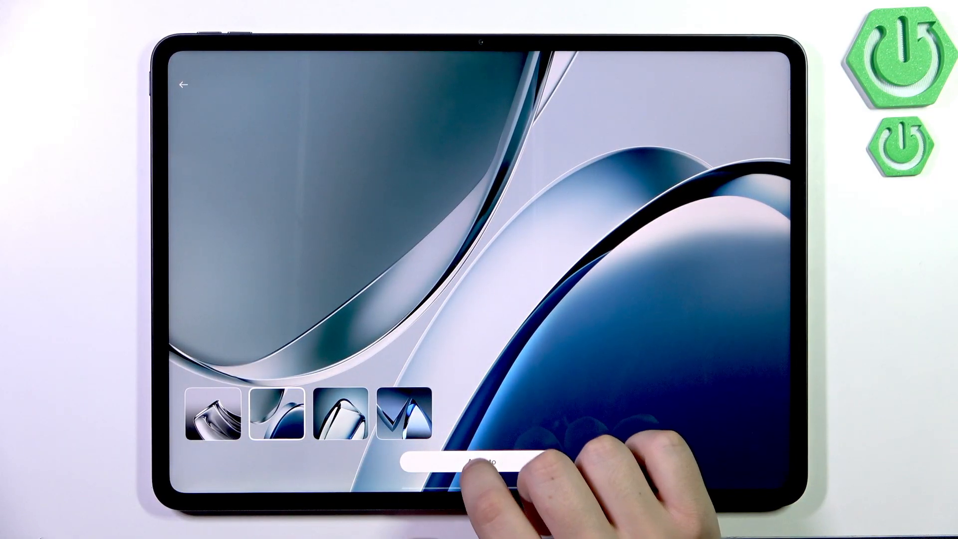
Apply the Sleek wallpaper and show weather with the date above the time.
click(466, 461)
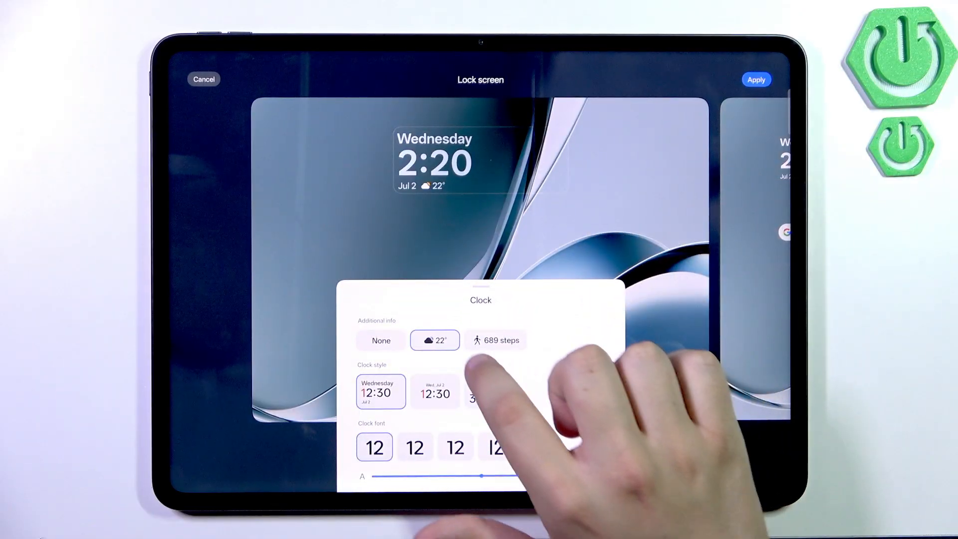
click(434, 340)
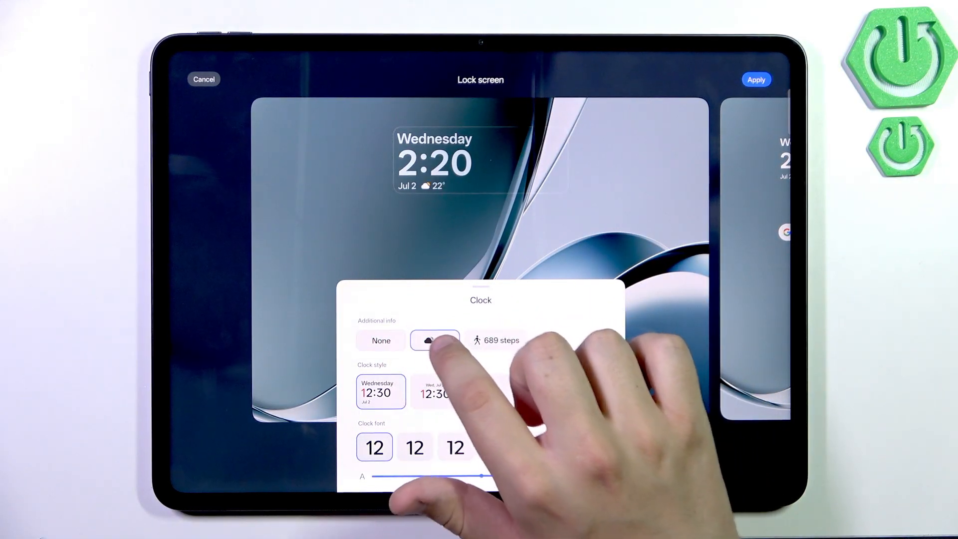
click(434, 341)
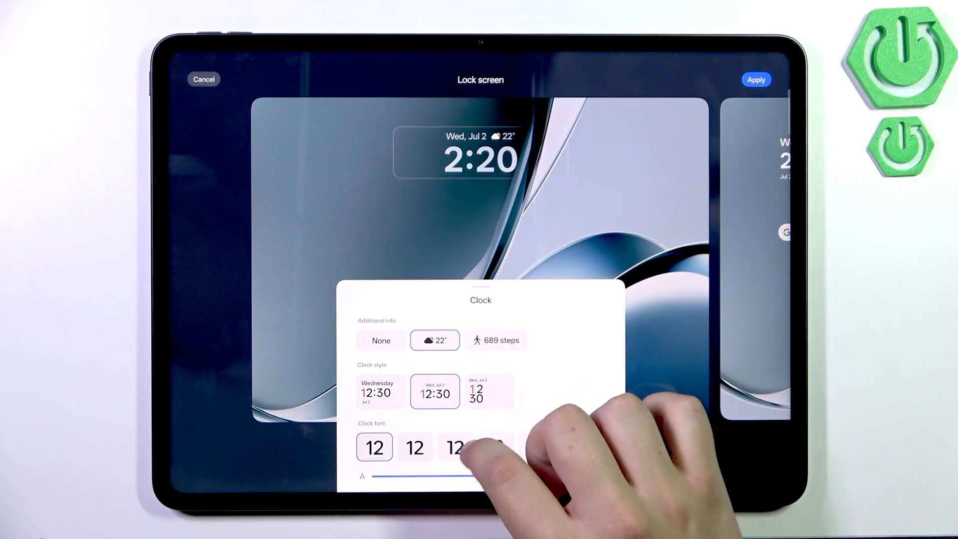
Switch the lock screen clock to a bold blocky font and apply the design.
click(537, 398)
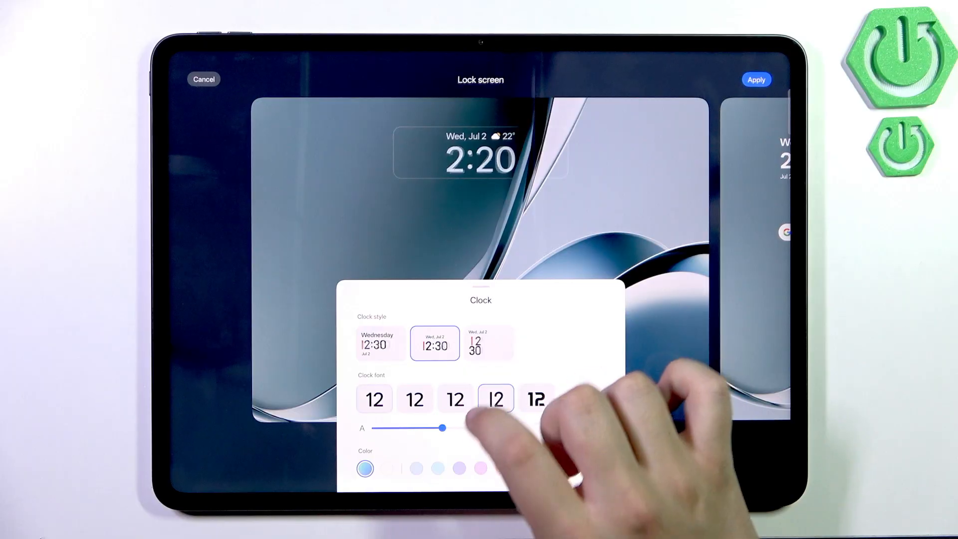
drag(443, 428, 483, 428)
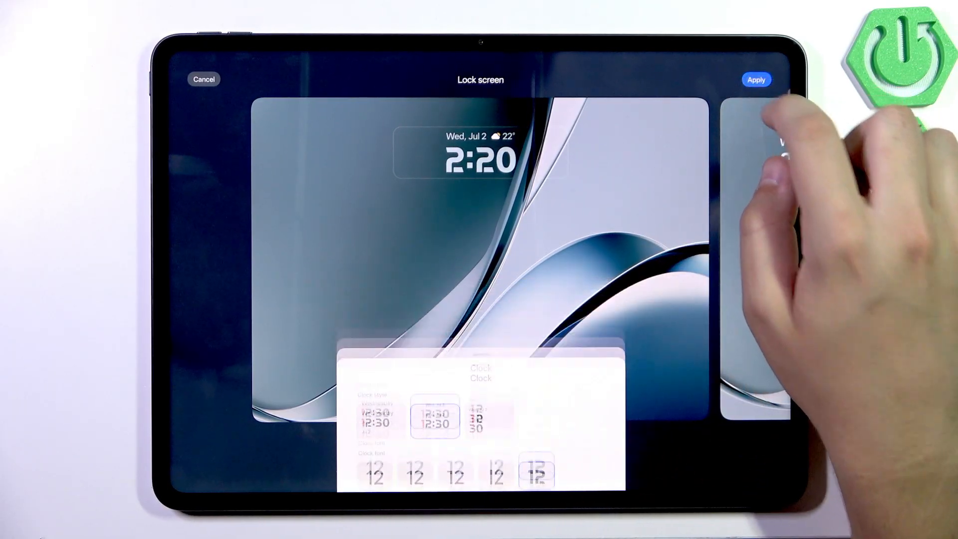
click(755, 80)
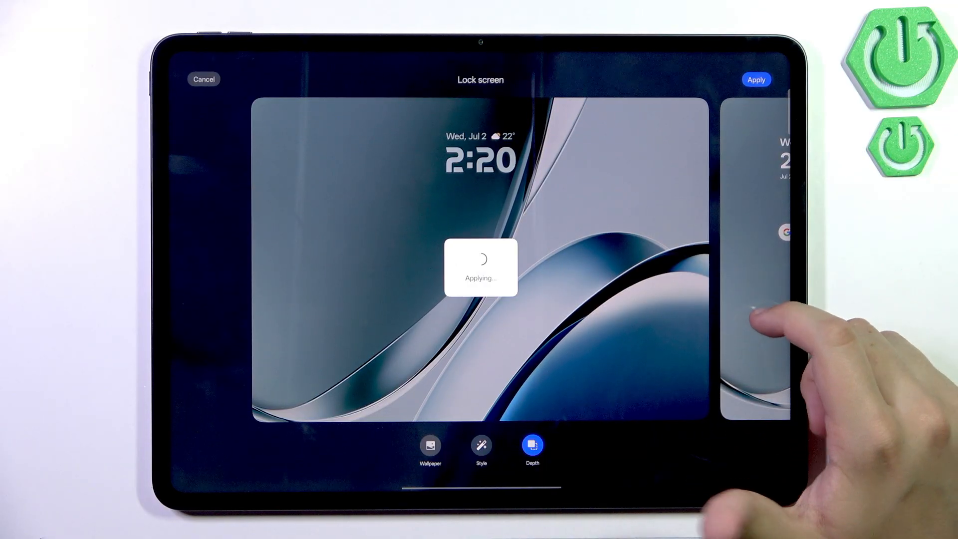
click(757, 79)
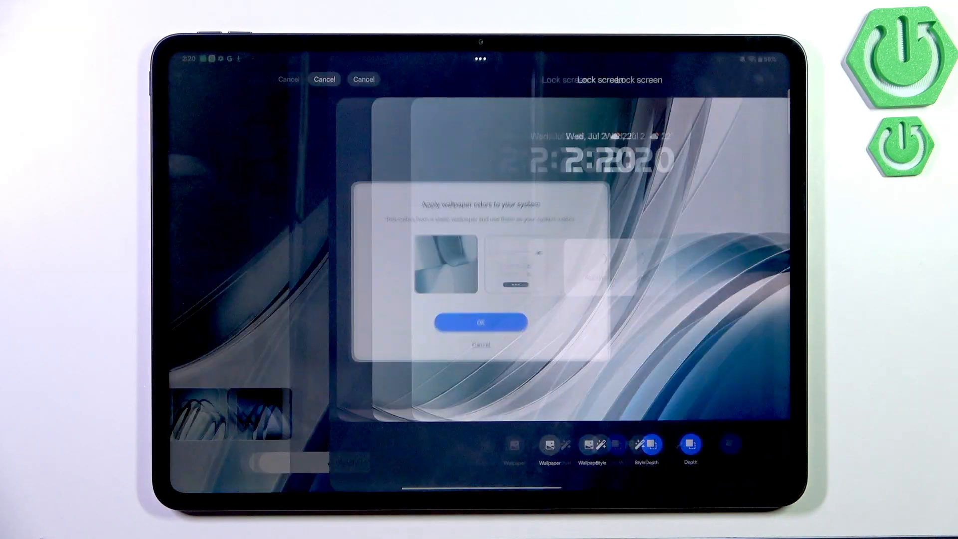
Pick the Classy palette, try a blue Custom accent color, and return to Screen lock.
click(479, 322)
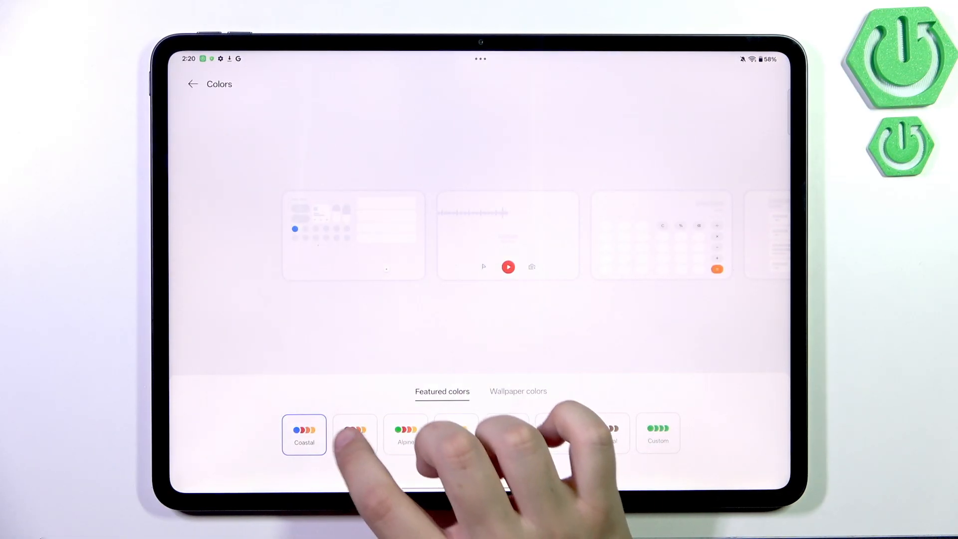
click(507, 434)
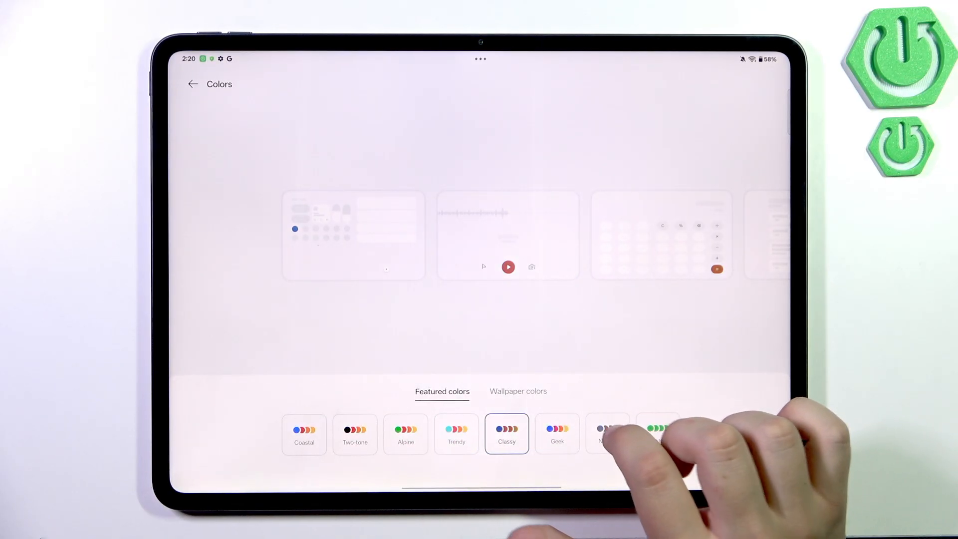
click(657, 433)
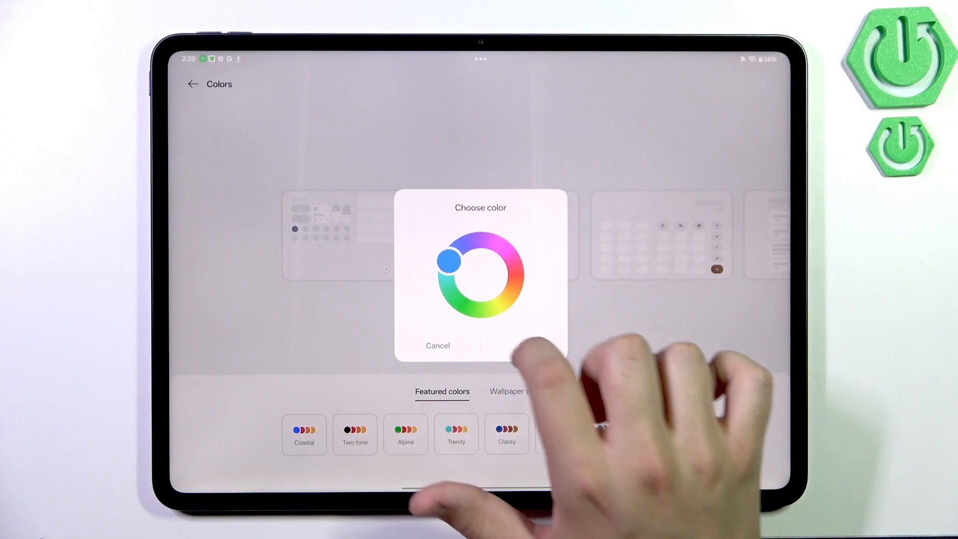
click(436, 345)
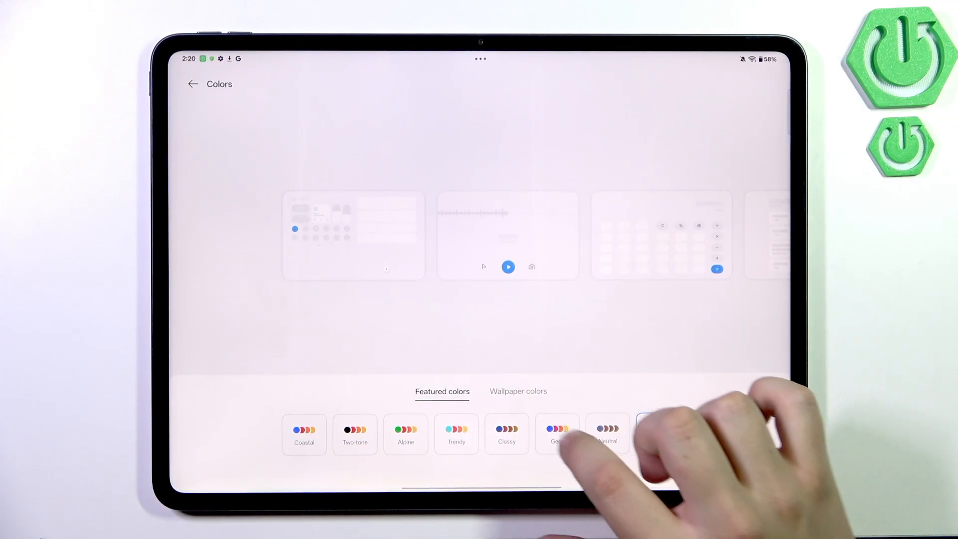
click(557, 433)
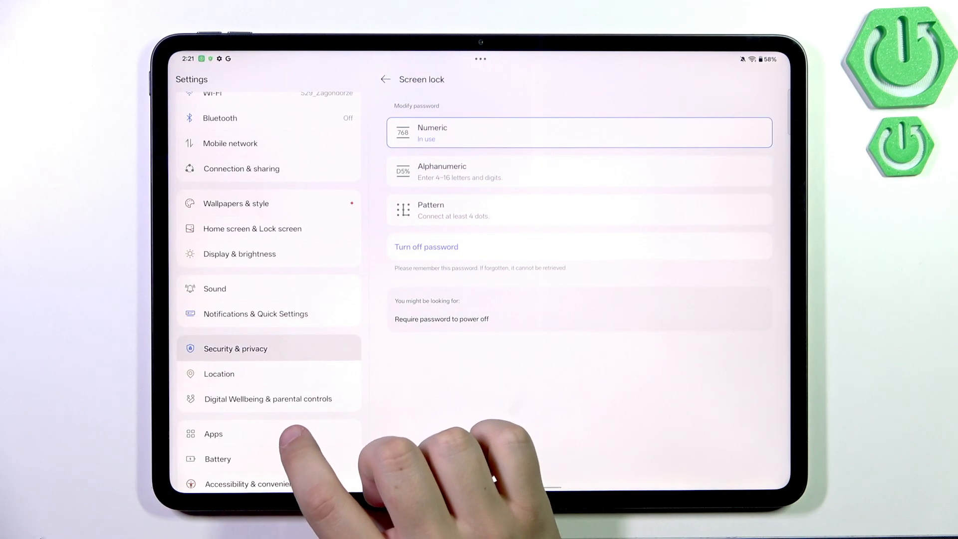
Browse the App management list and view the Kids mode app info.
click(213, 434)
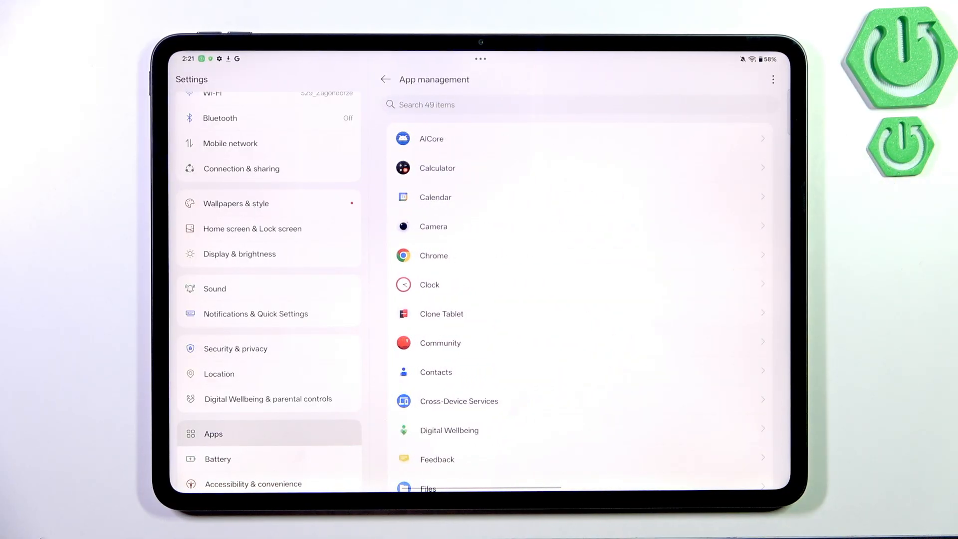
scroll(down, 3)
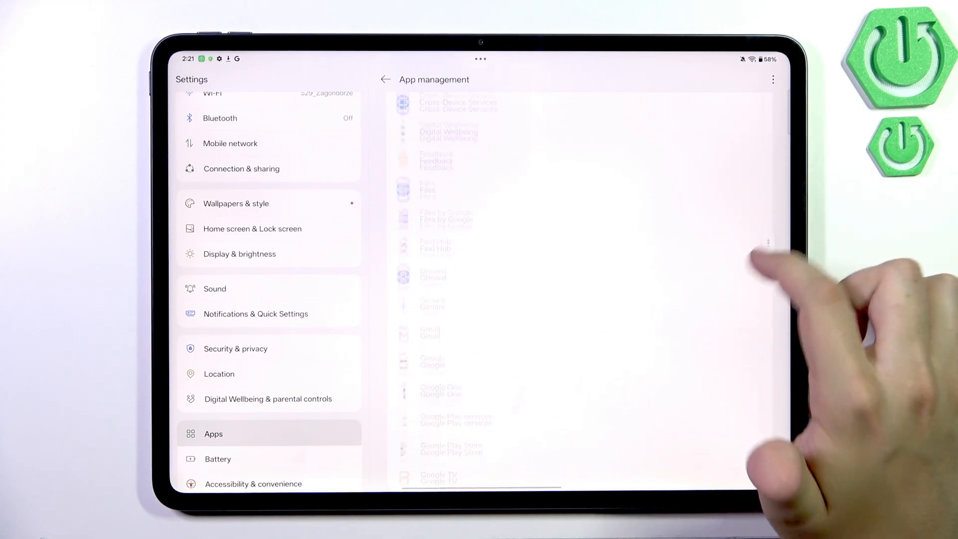
scroll(down, 3)
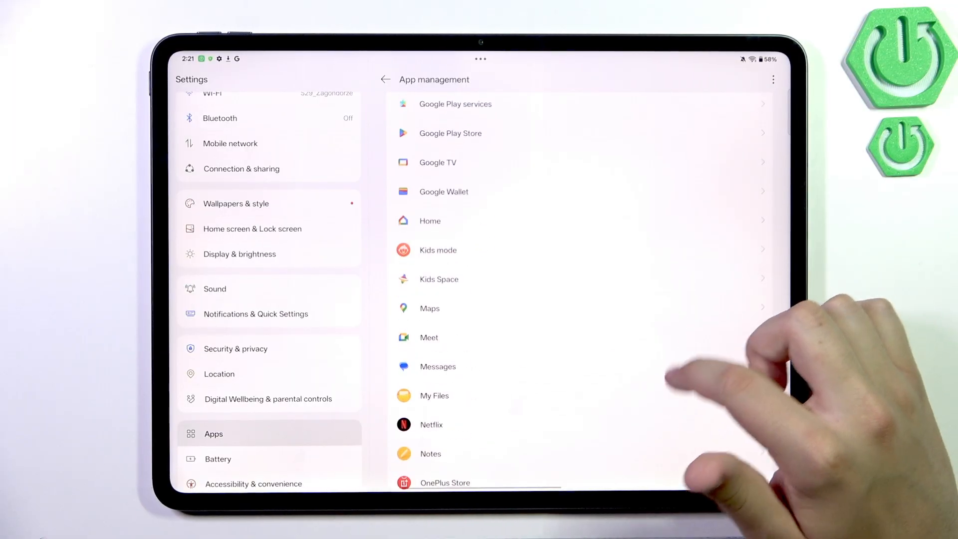
click(438, 250)
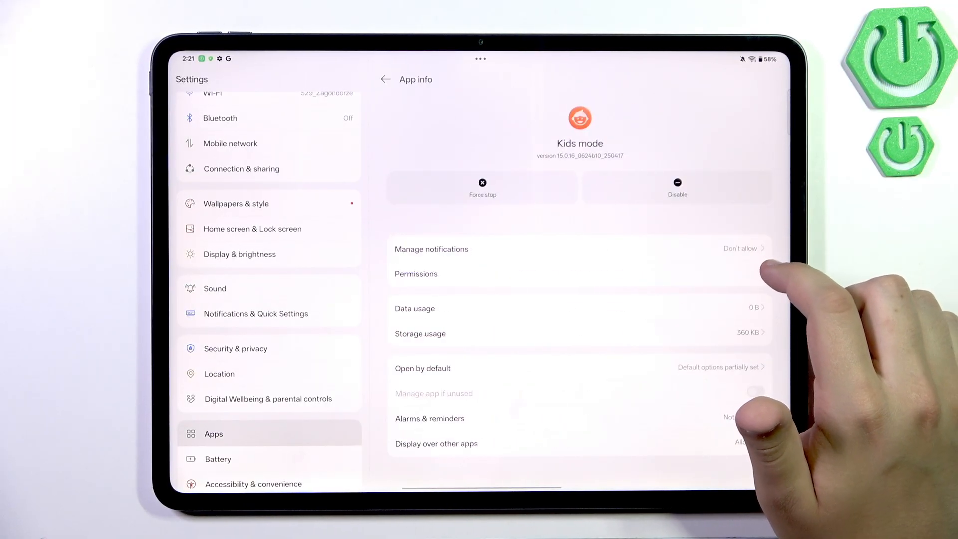
click(385, 79)
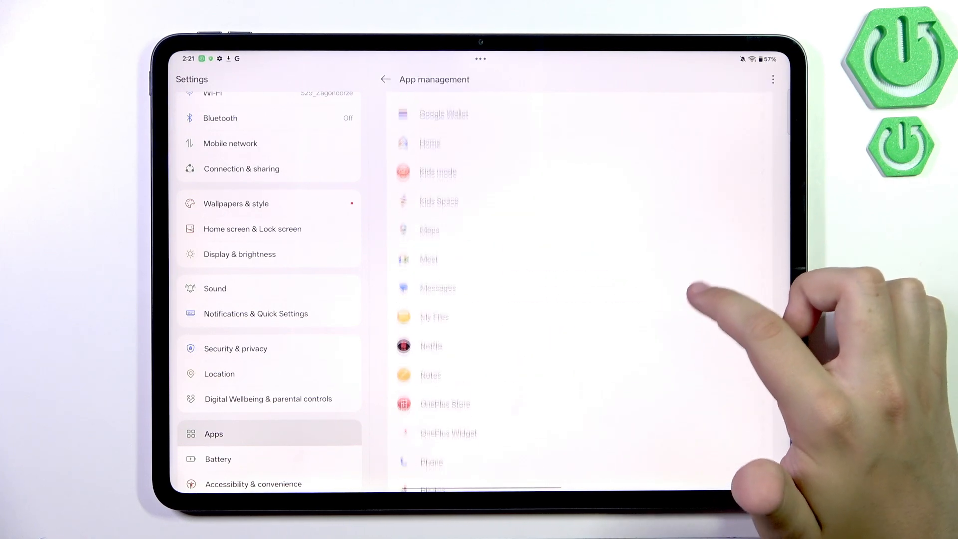
Uninstall Netflix from its app info page, then view Translate.
click(431, 346)
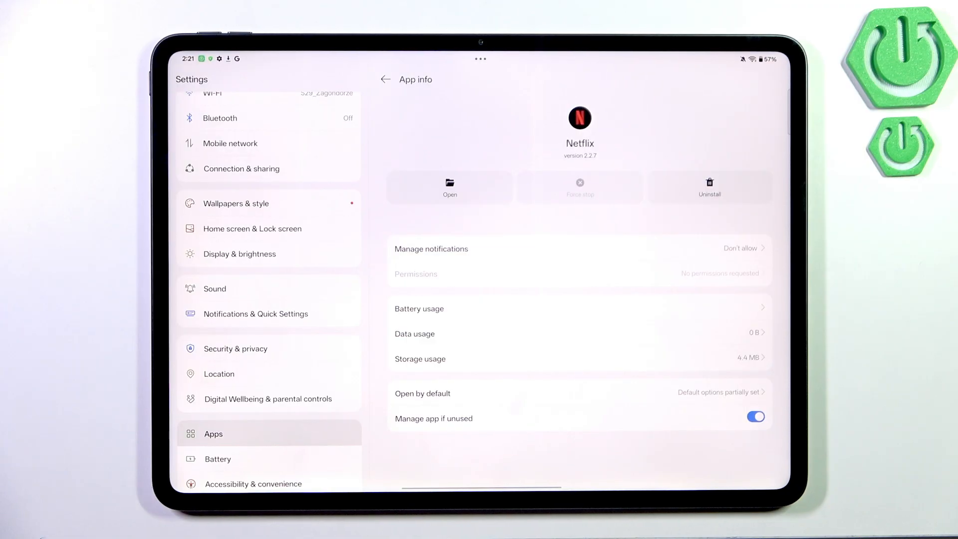
click(710, 187)
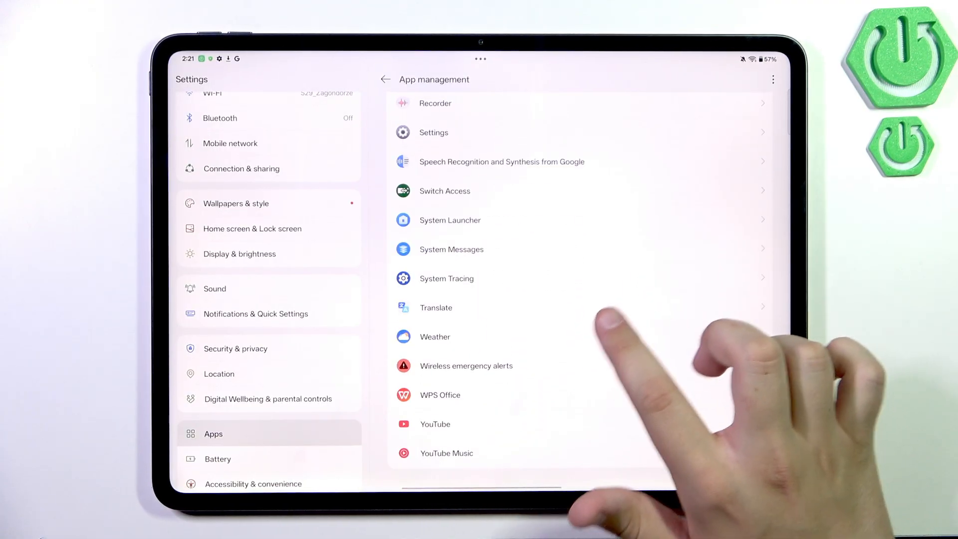
click(439, 395)
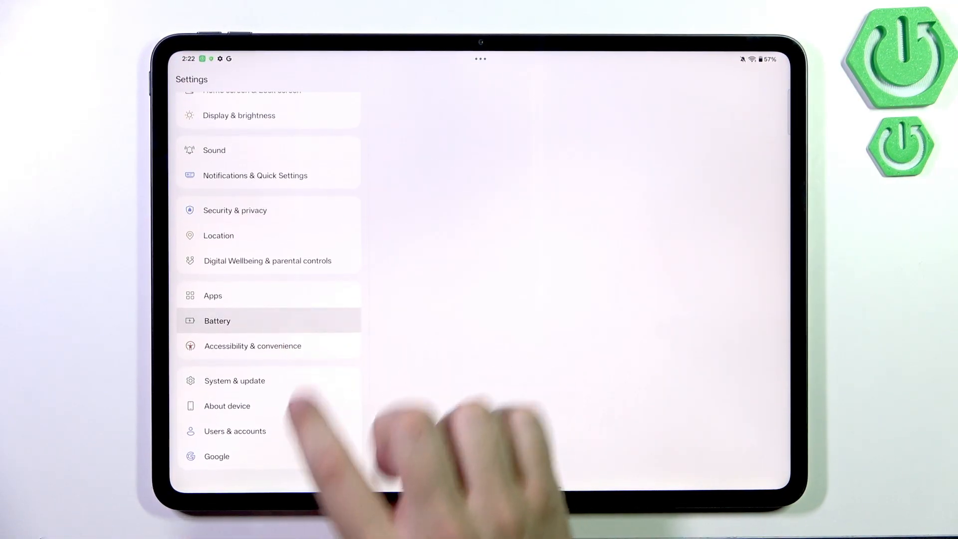
In Battery health, enable Smart charging and disable Resume charging at 95%.
click(217, 320)
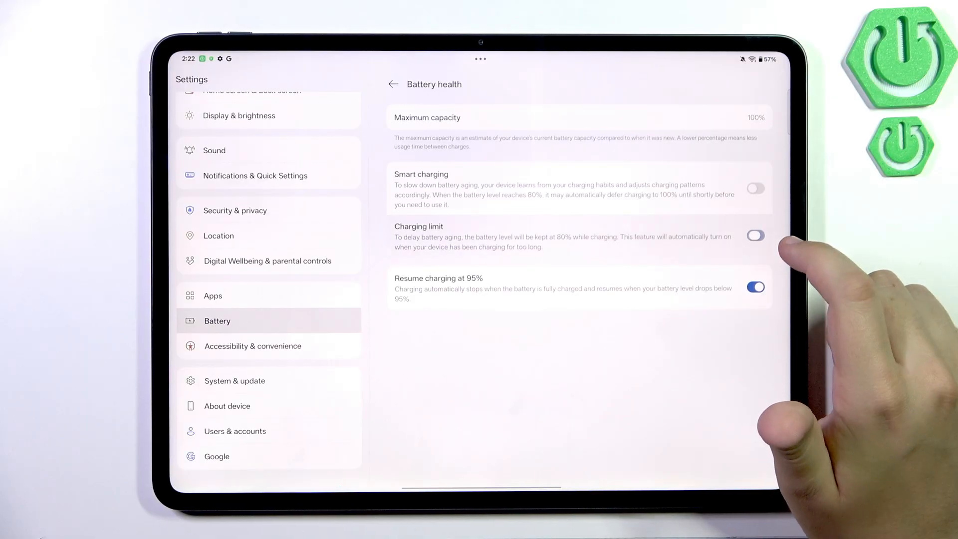
click(755, 189)
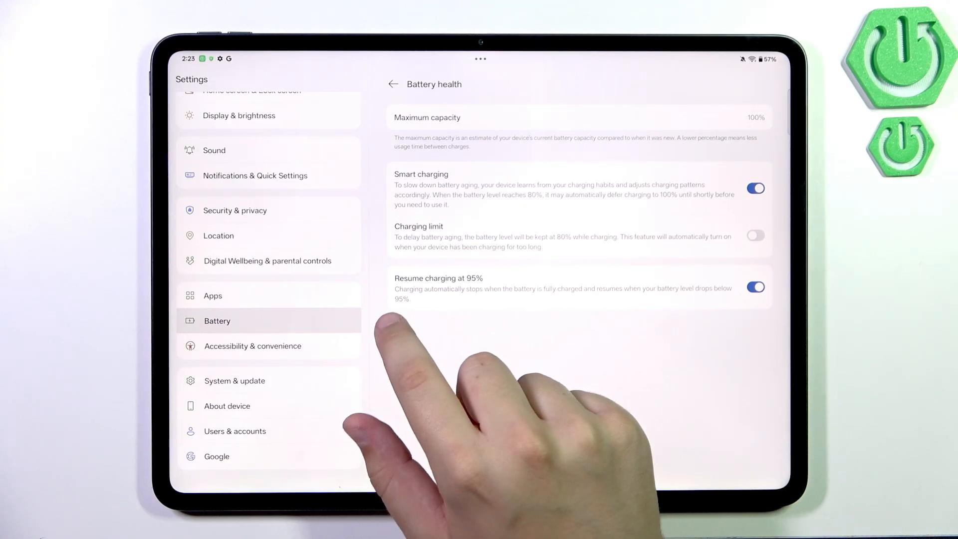
mouse_move(734, 336)
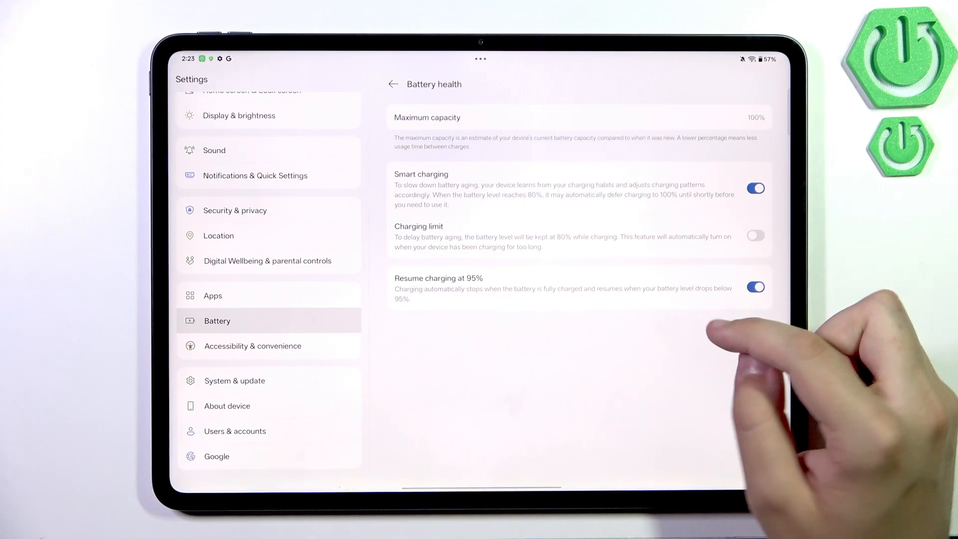
click(755, 287)
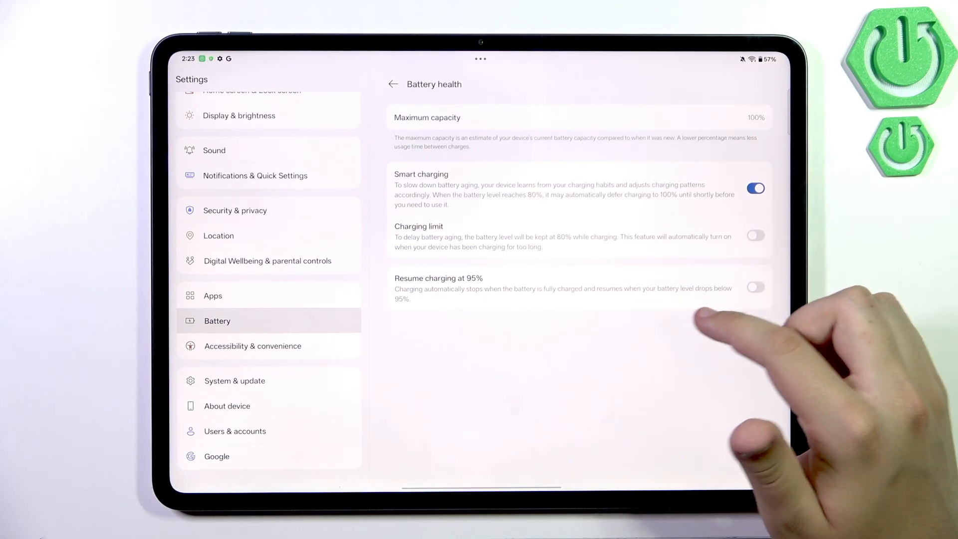
click(391, 84)
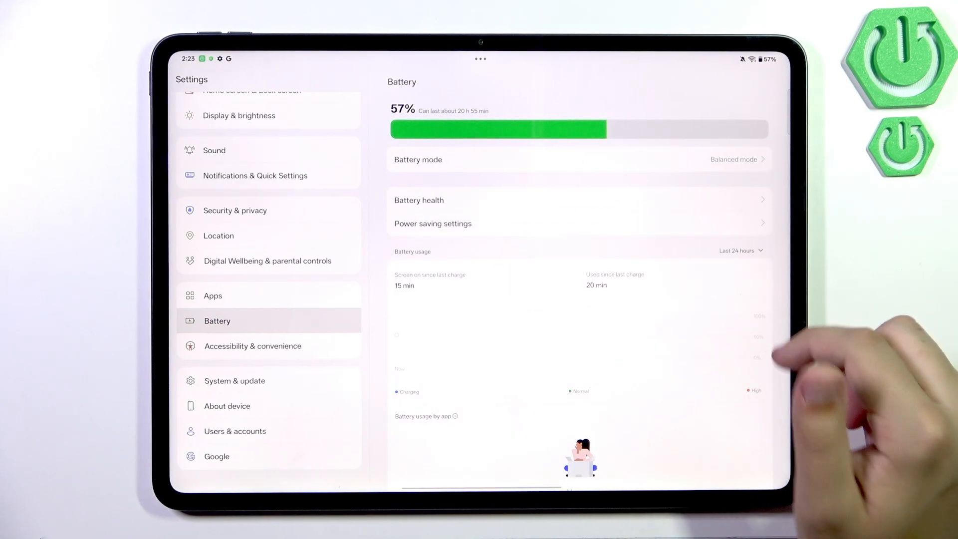